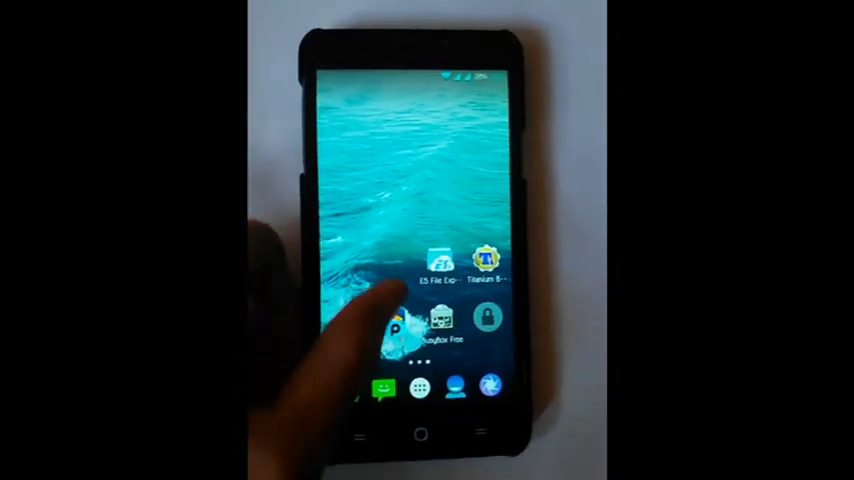
# Launch Xposed Installer from the launcher's app drawer.
pyautogui.click(421, 388)
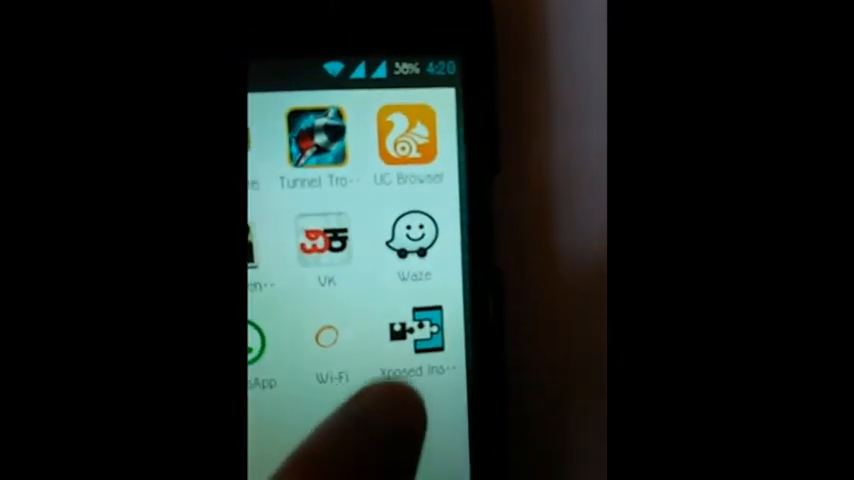
pyautogui.click(410, 340)
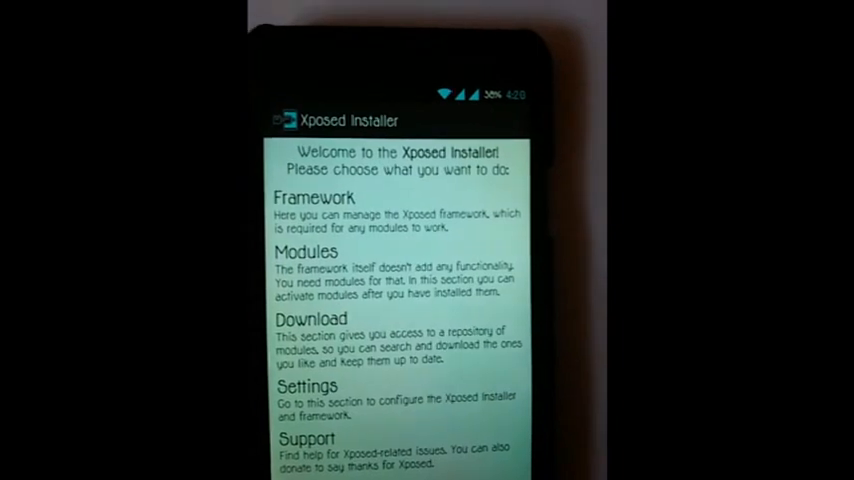
# Open the Modules section listing Greenify and IMEI Changer.
pyautogui.click(314, 197)
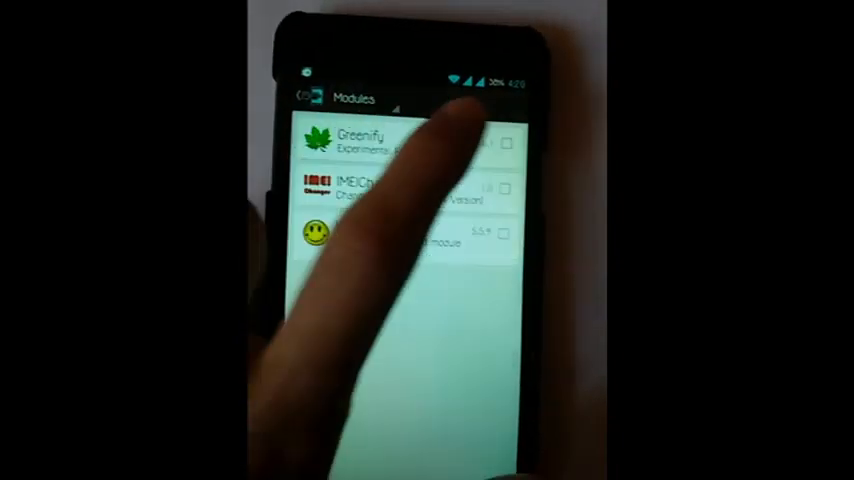
# Tick the Greenify module checkbox so it activates after reboot.
pyautogui.click(511, 140)
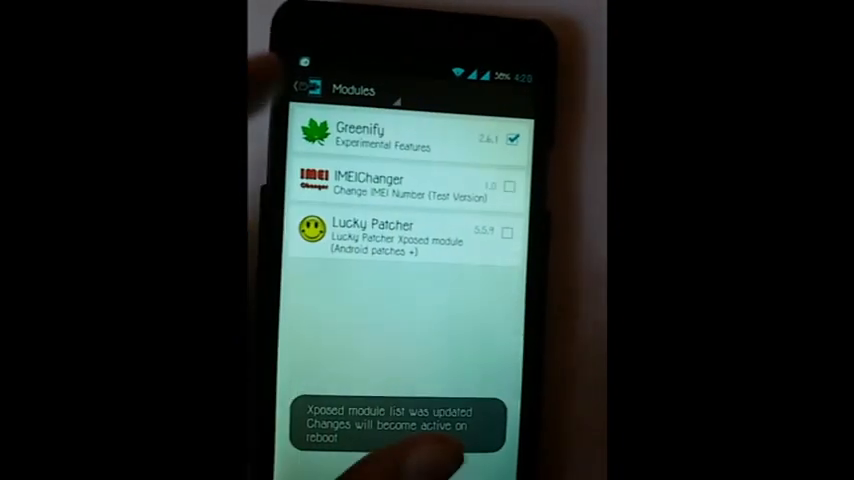